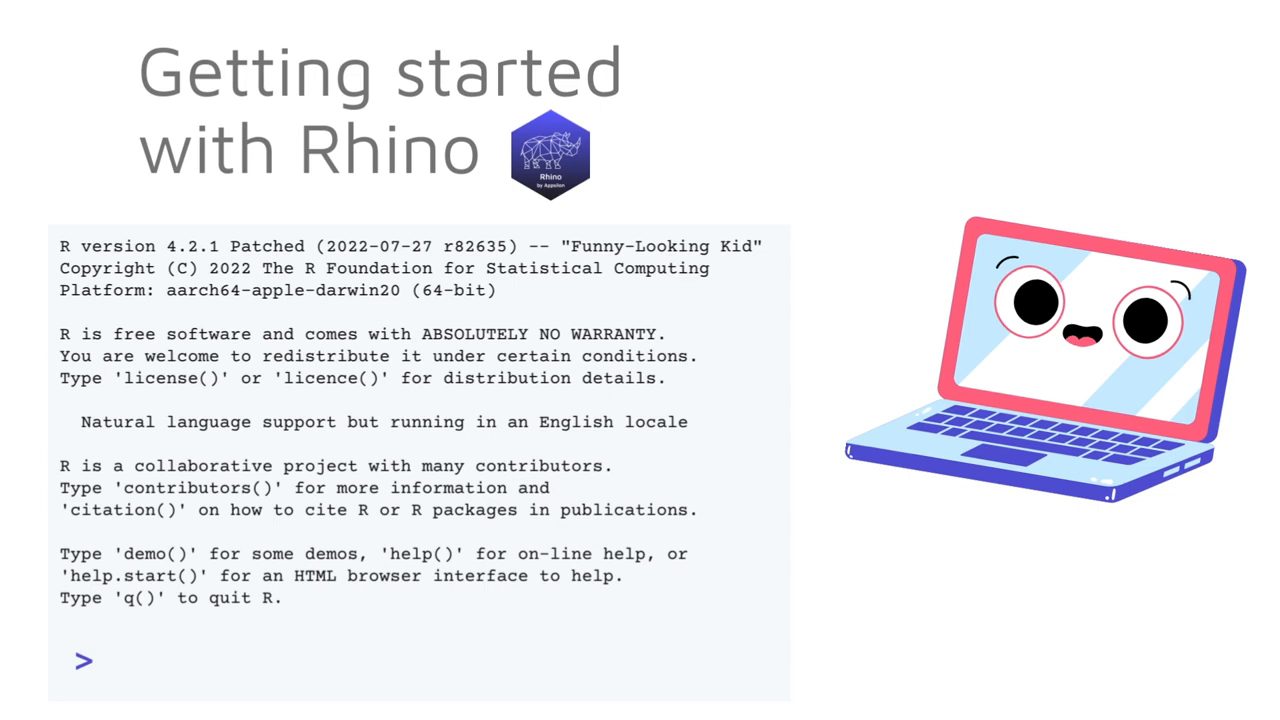
Choose the 'Shiny Application using rhino' project type in RStudio's New Project wizard.
click(702, 560)
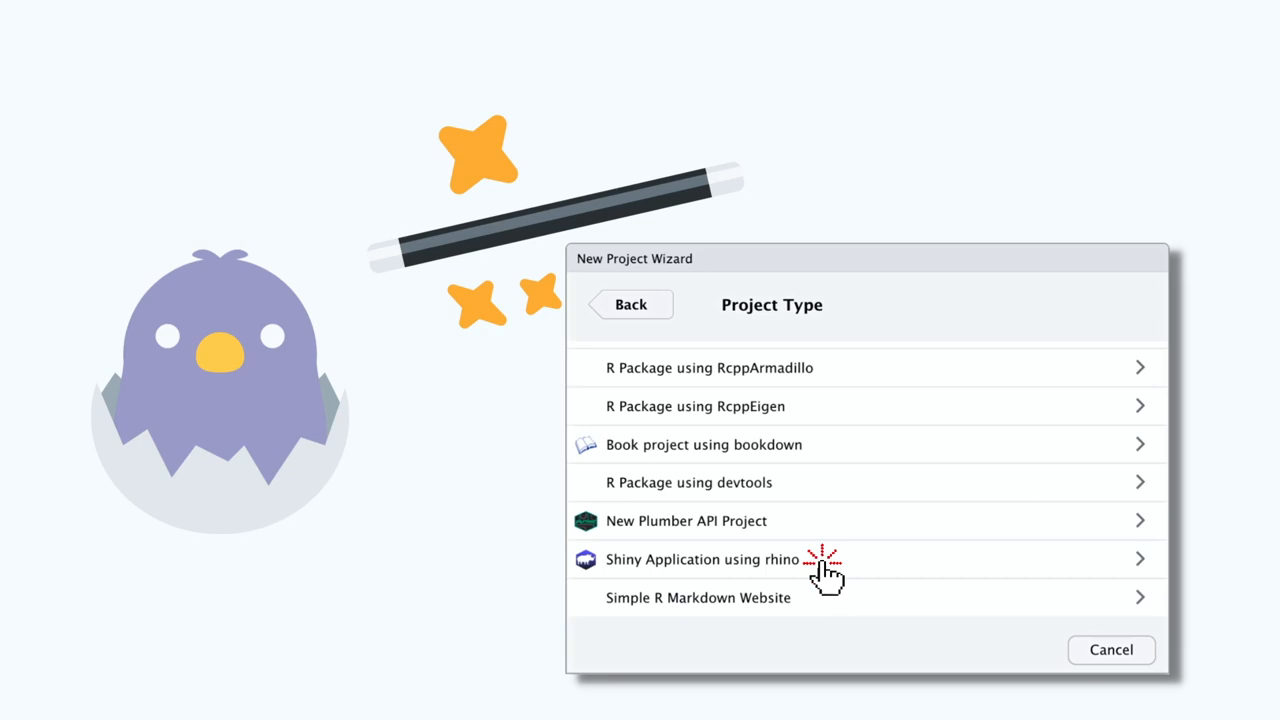
mouse_move(824, 600)
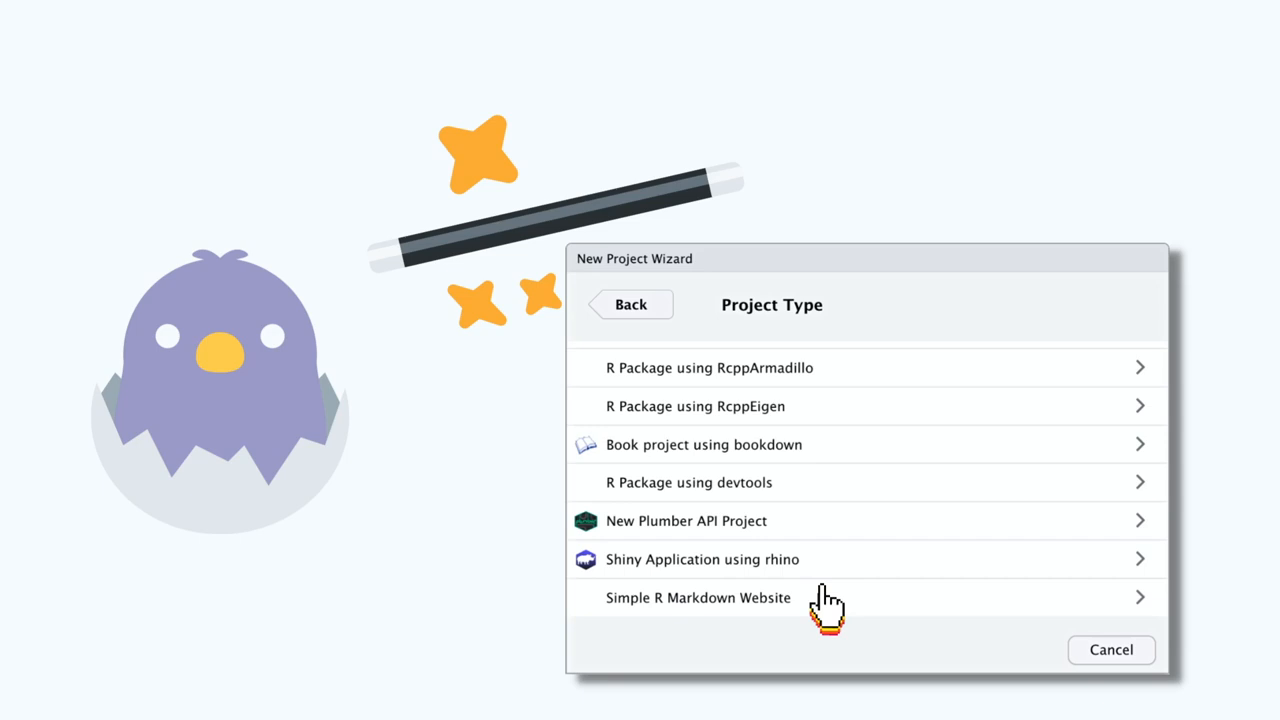